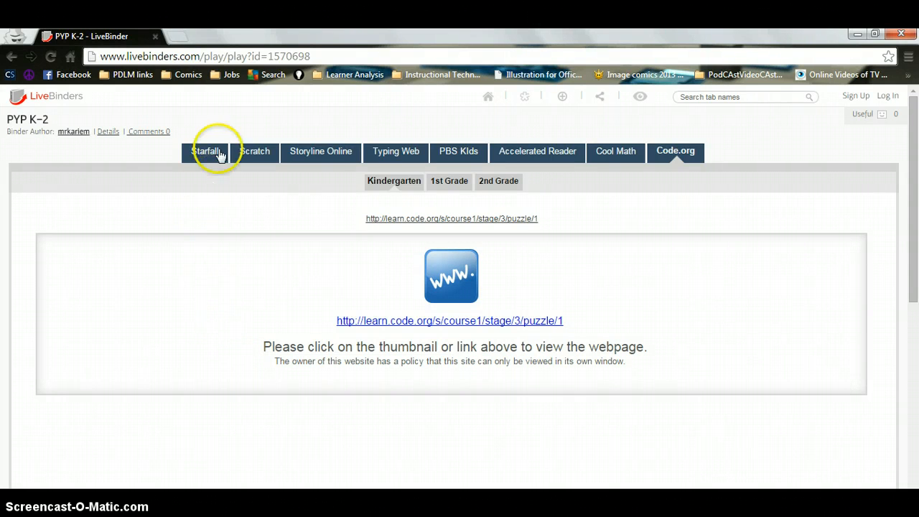
mouse_move(234, 125)
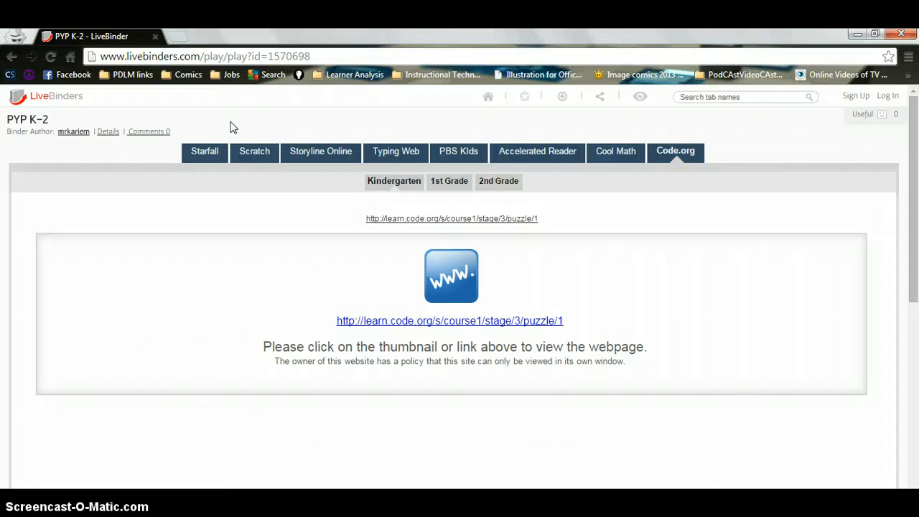
mouse_move(621, 123)
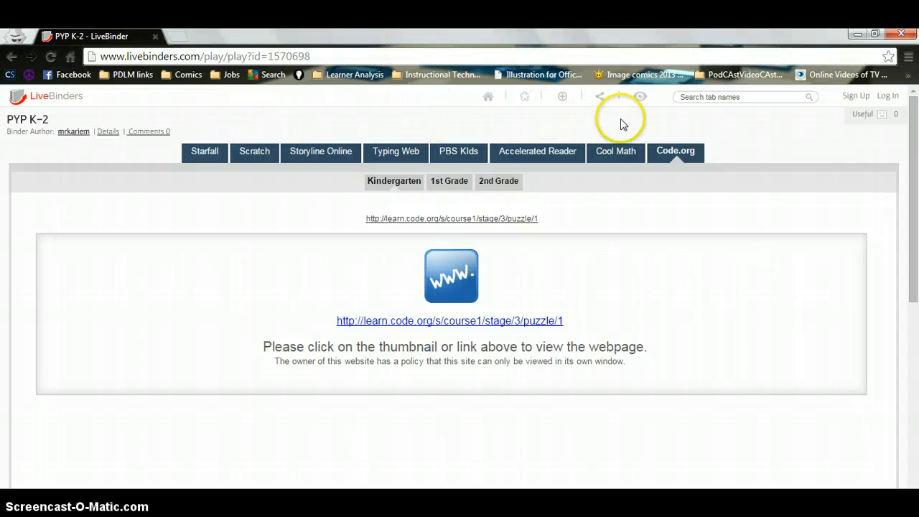
- Show the PYP K-2 binder's 1st Grade Code.org section with the puzzle link
left_click(674, 150)
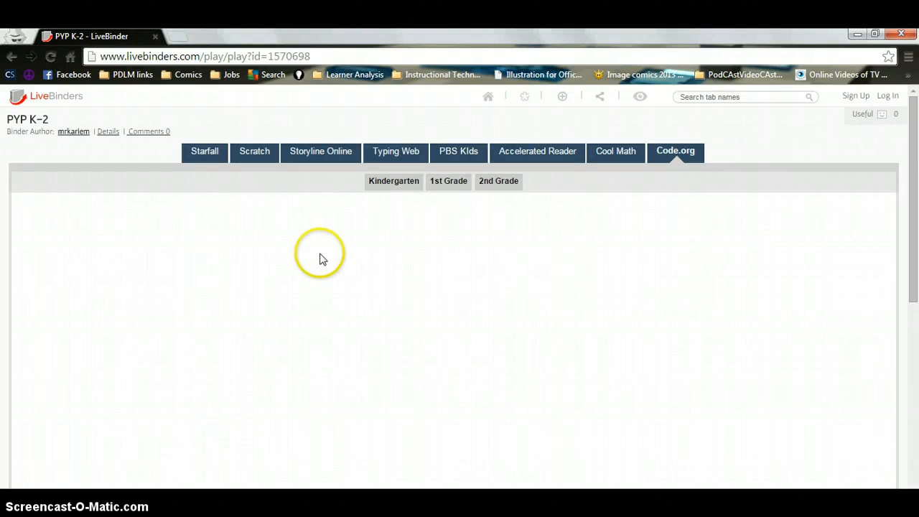
mouse_move(387, 250)
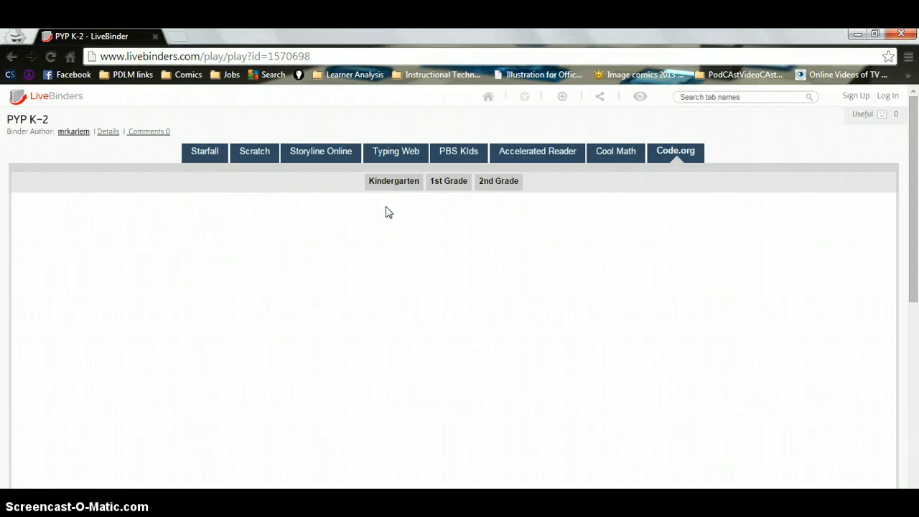
mouse_move(427, 212)
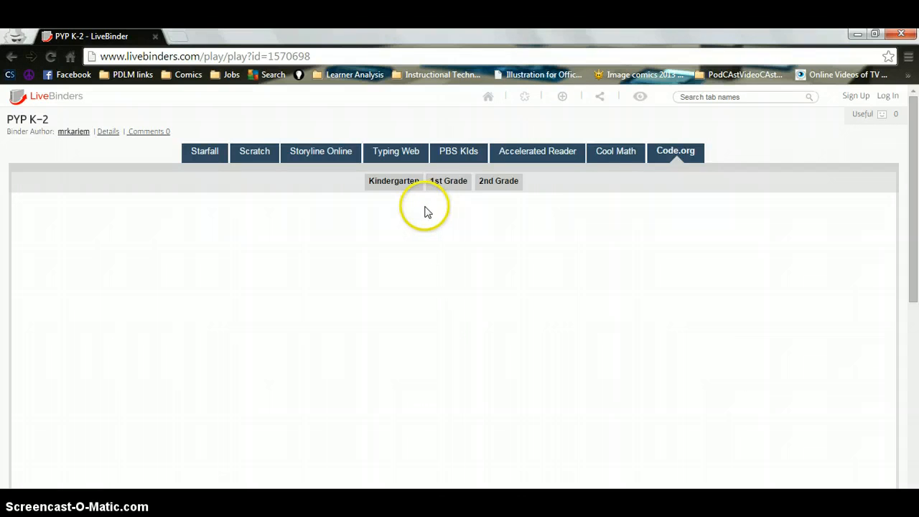
mouse_move(448, 180)
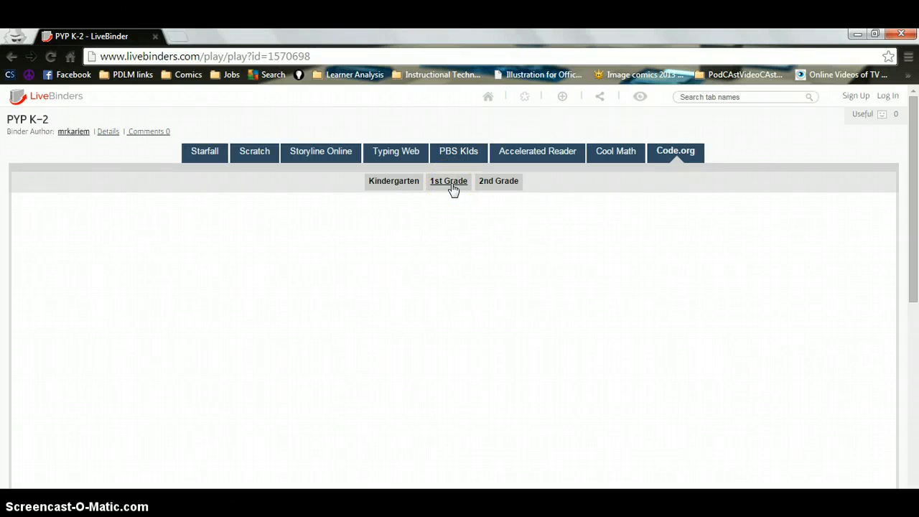
left_click(448, 181)
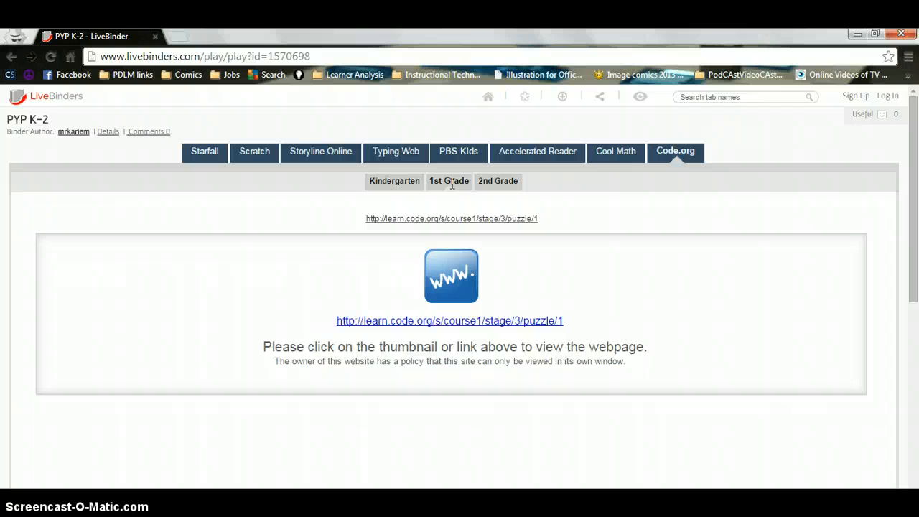
mouse_move(609, 199)
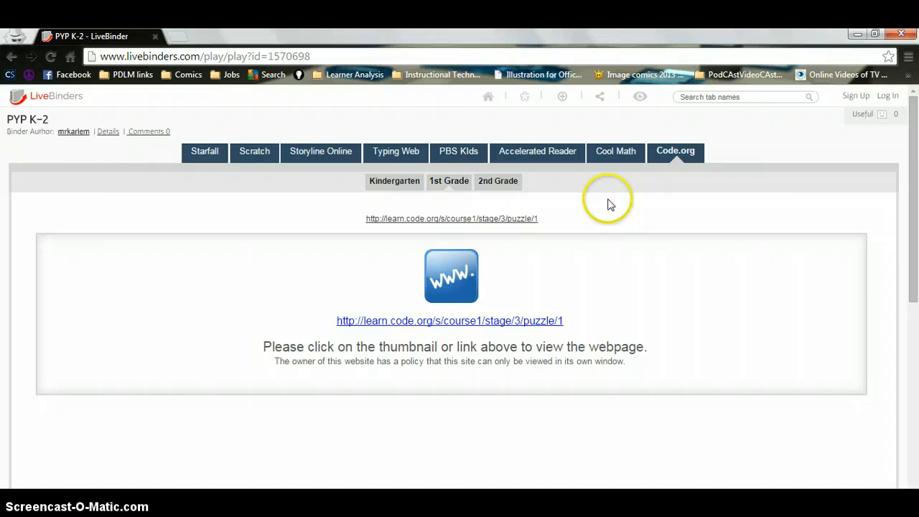
mouse_move(501, 206)
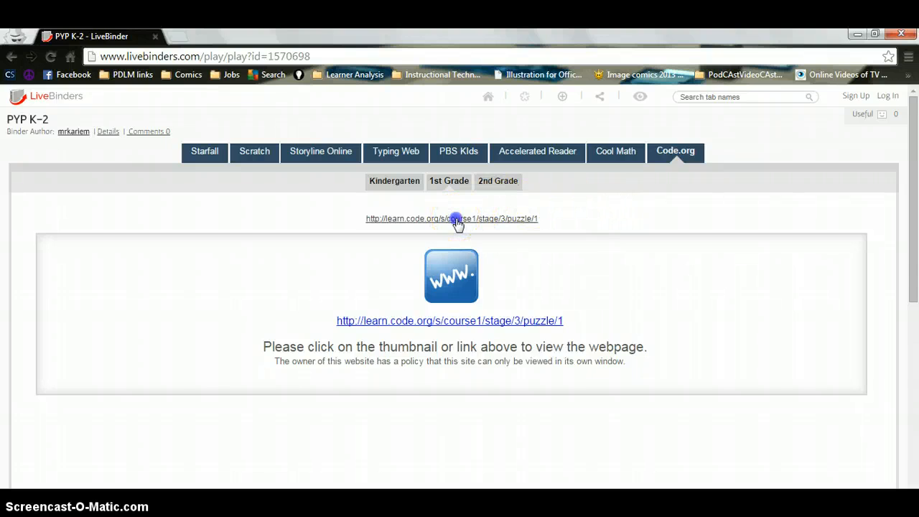
- Open the learn.code.org Course 1 Stage 3 puzzle 1 link in a new tab
left_click(451, 219)
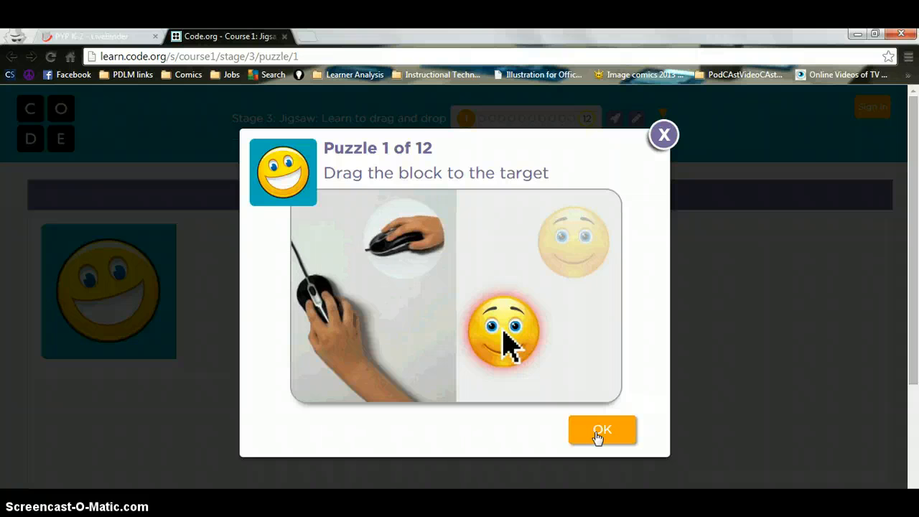
- Dismiss the instructions and drop the smiley block onto its target outline
left_click(601, 430)
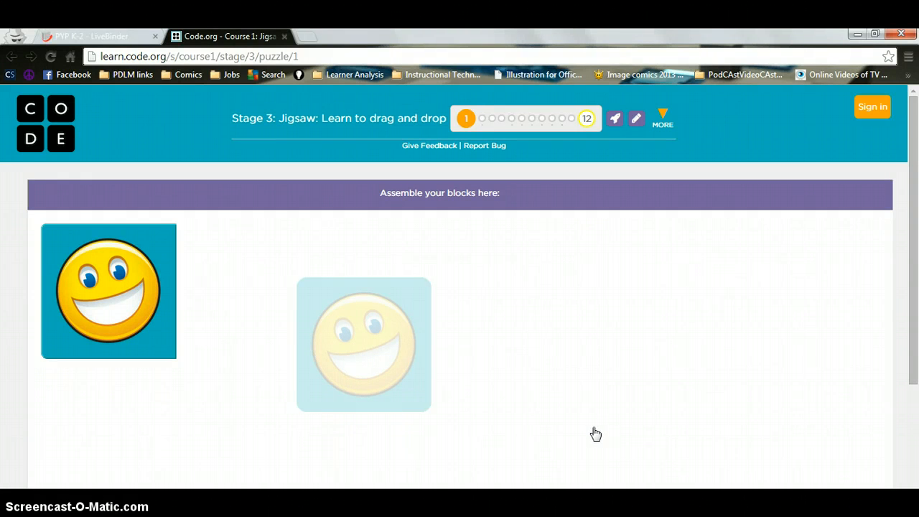
mouse_move(211, 229)
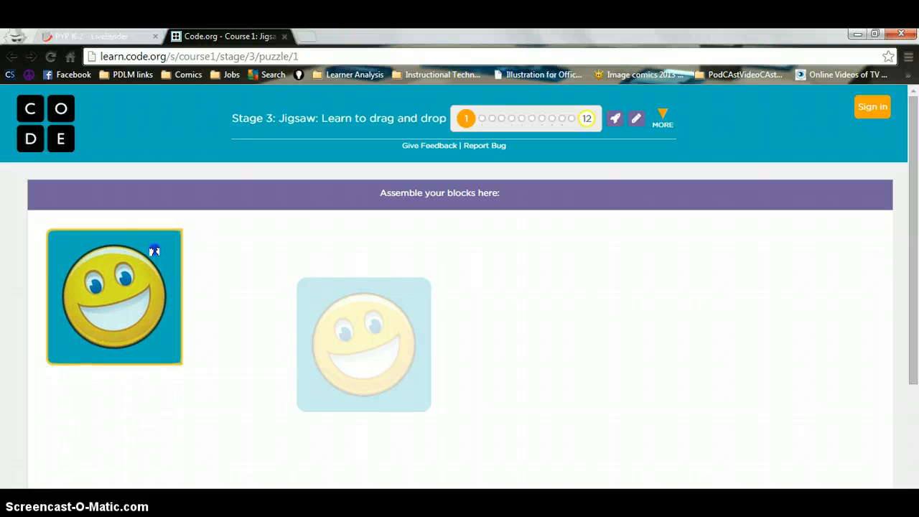
left_click_drag(115, 296, 282, 347)
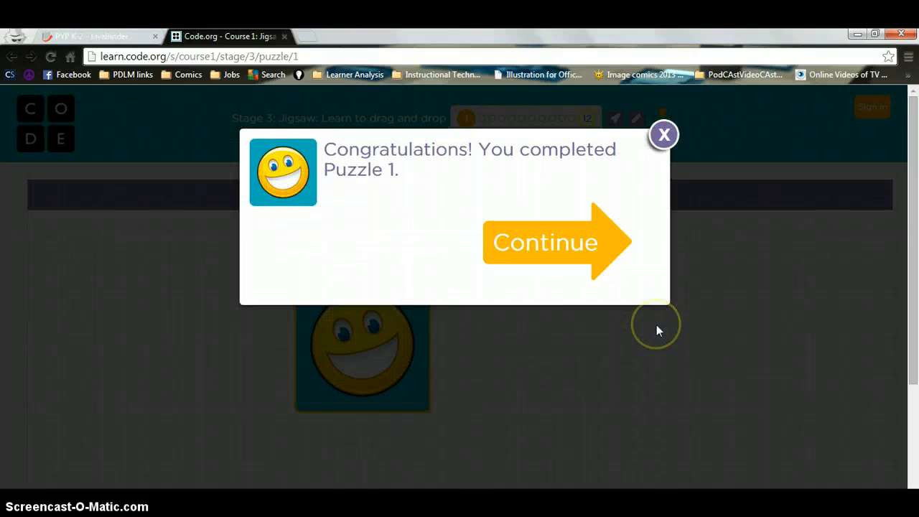
mouse_move(654, 316)
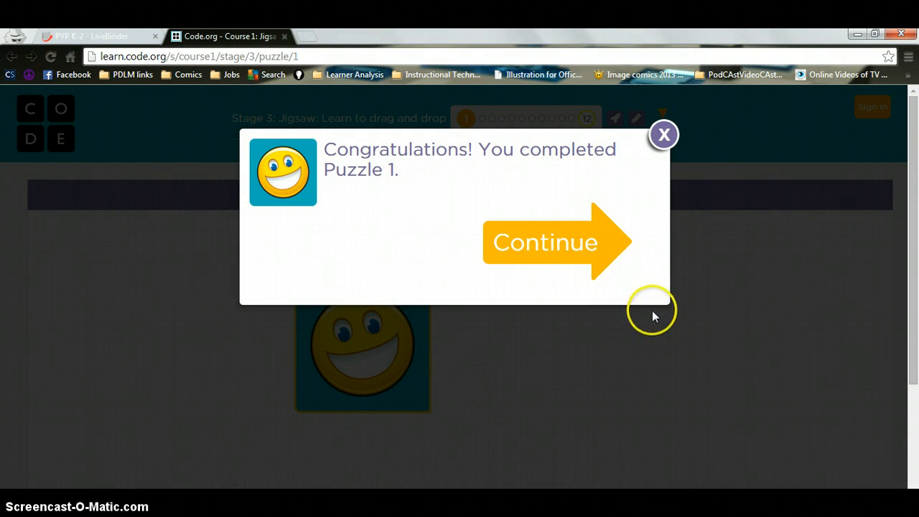
- Advance to puzzle 2 and attach the lower snail piece beneath the top half
left_click(546, 242)
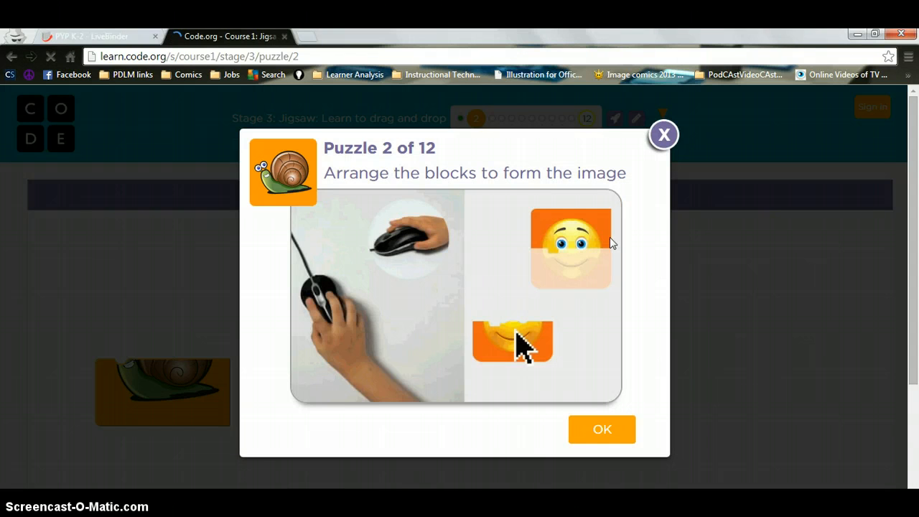
mouse_move(631, 393)
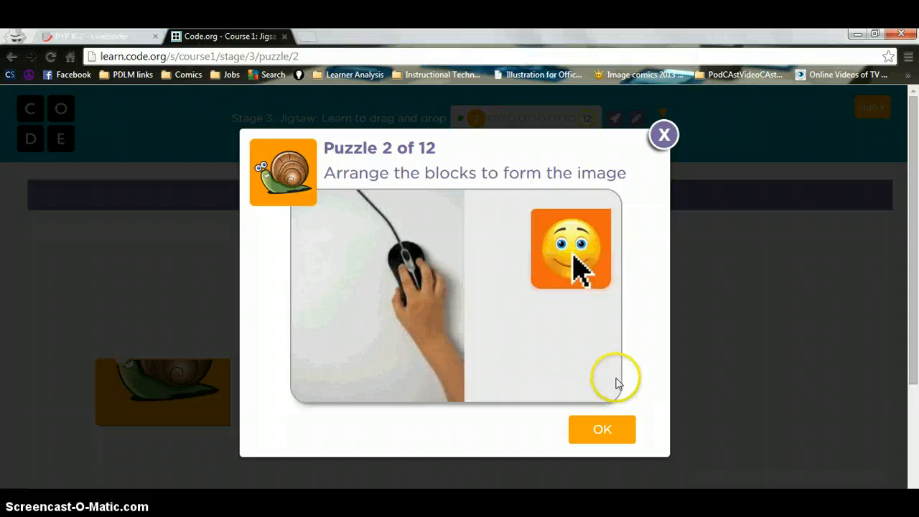
left_click(601, 429)
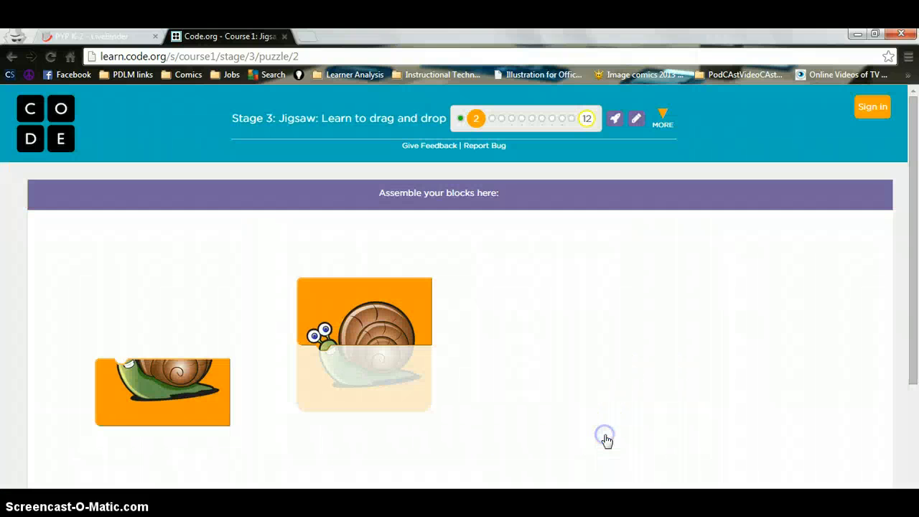
mouse_move(257, 237)
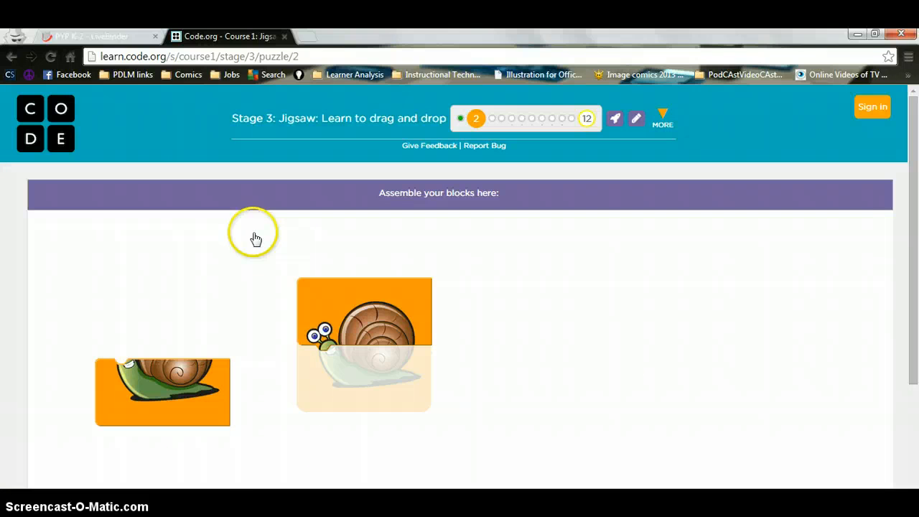
mouse_move(166, 371)
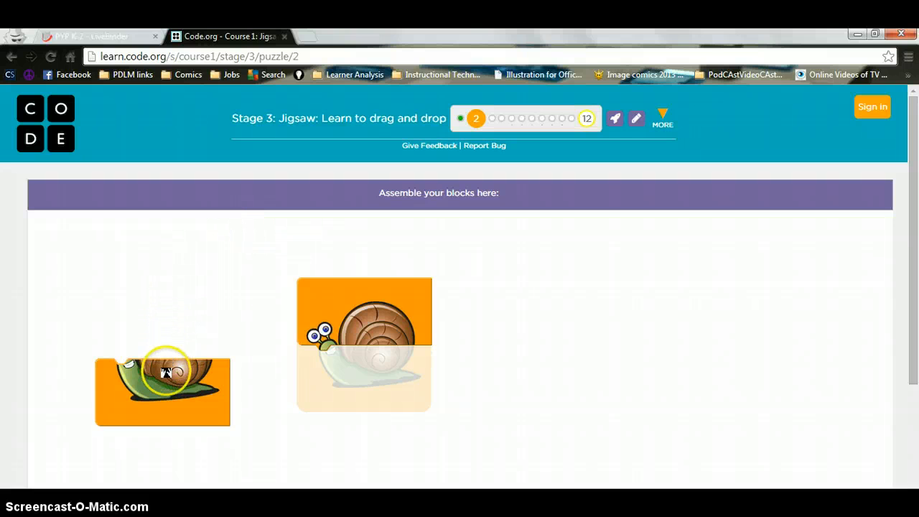
left_click_drag(161, 391, 259, 395)
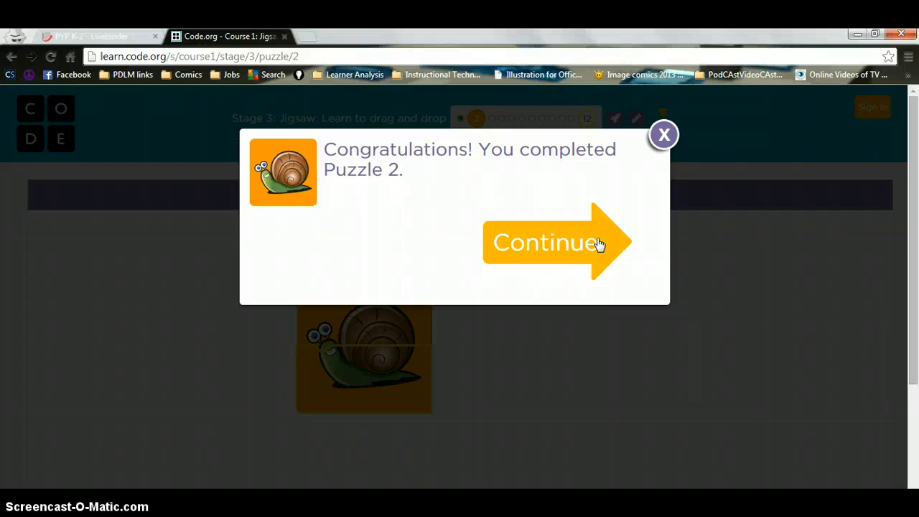
- Continue past the Puzzle 2 congratulations and dismiss the Puzzle 3 elephant instructions
left_click(545, 242)
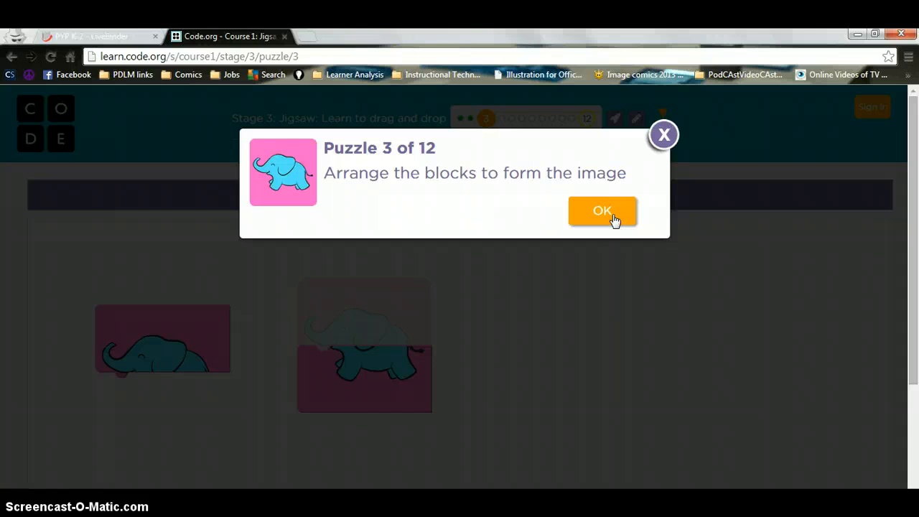
left_click(602, 210)
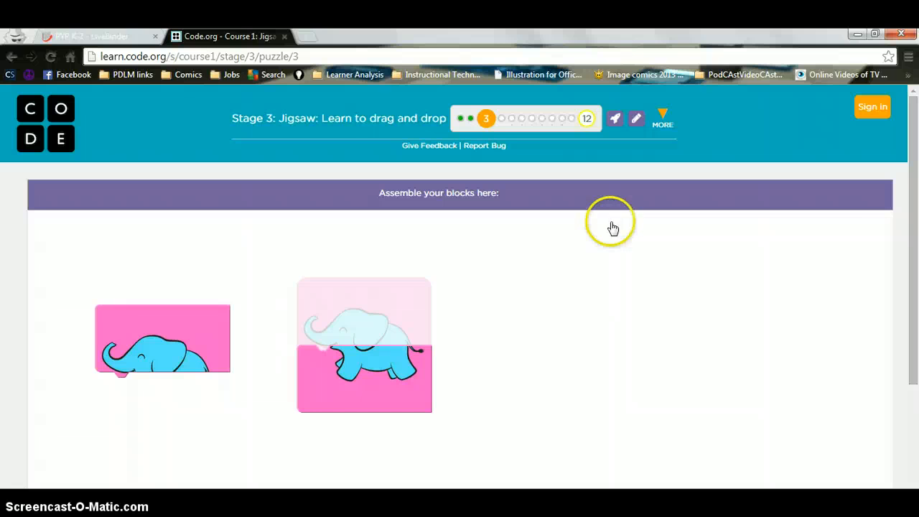
mouse_move(624, 266)
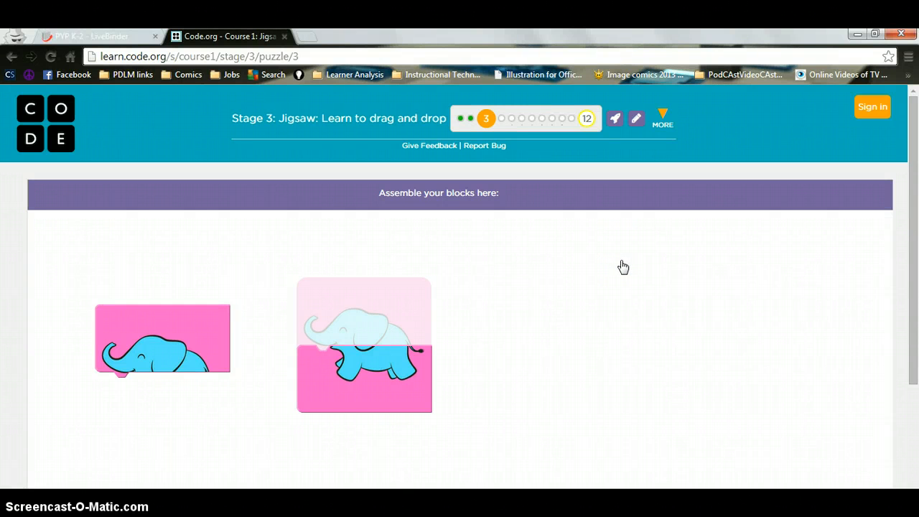